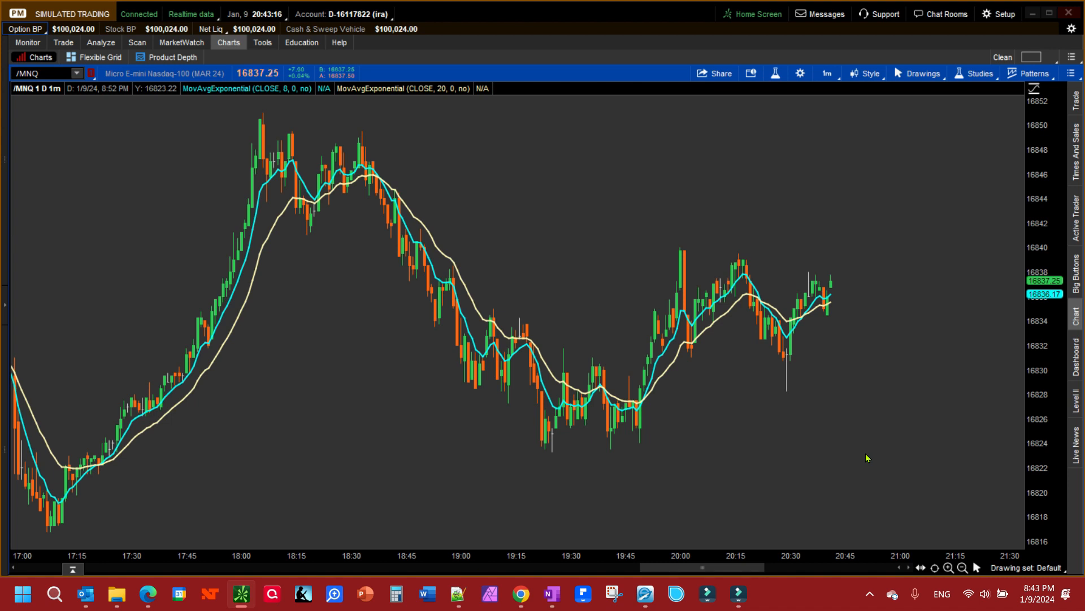
mouse_move(261, 73)
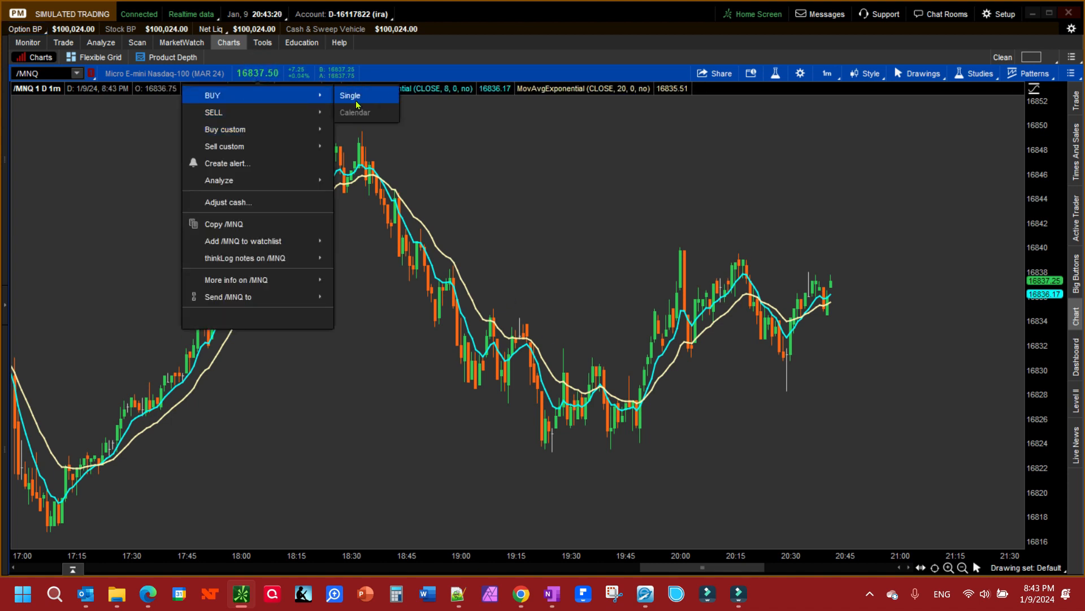
- Send a one-contract market buy order for /MNQ from the chart
click(351, 95)
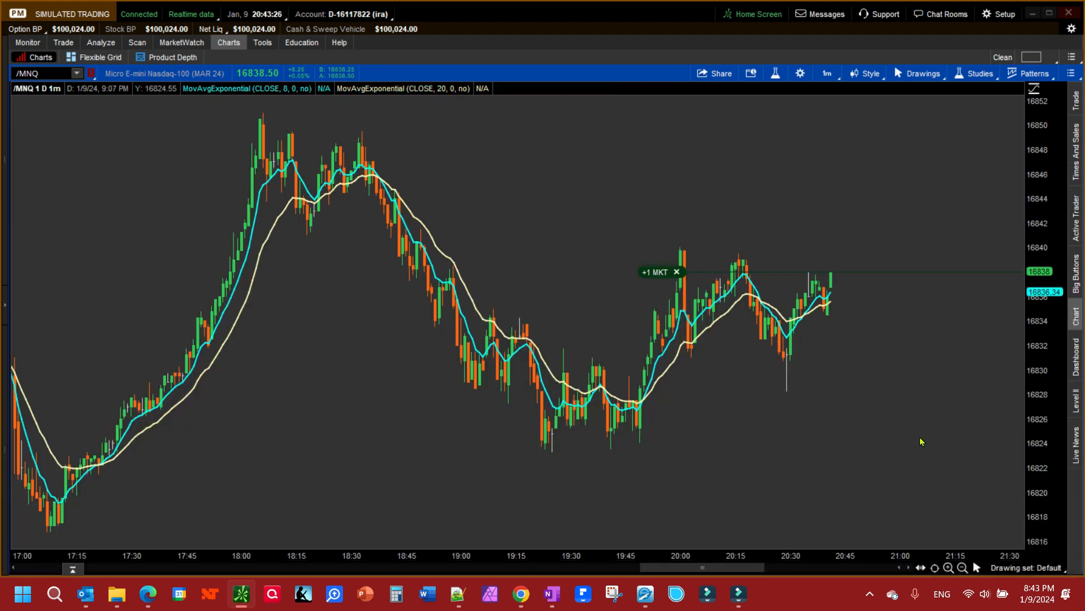
click(655, 271)
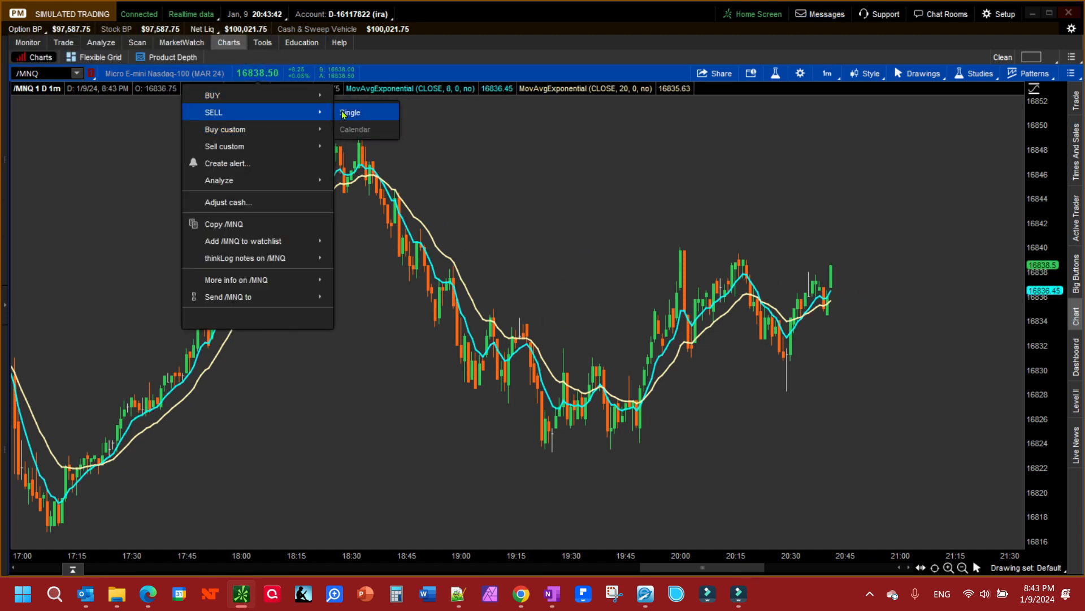
- Start a one-contract /MNQ sell as a GTC market order and add a study-based submit condition on /MNQH24
click(351, 112)
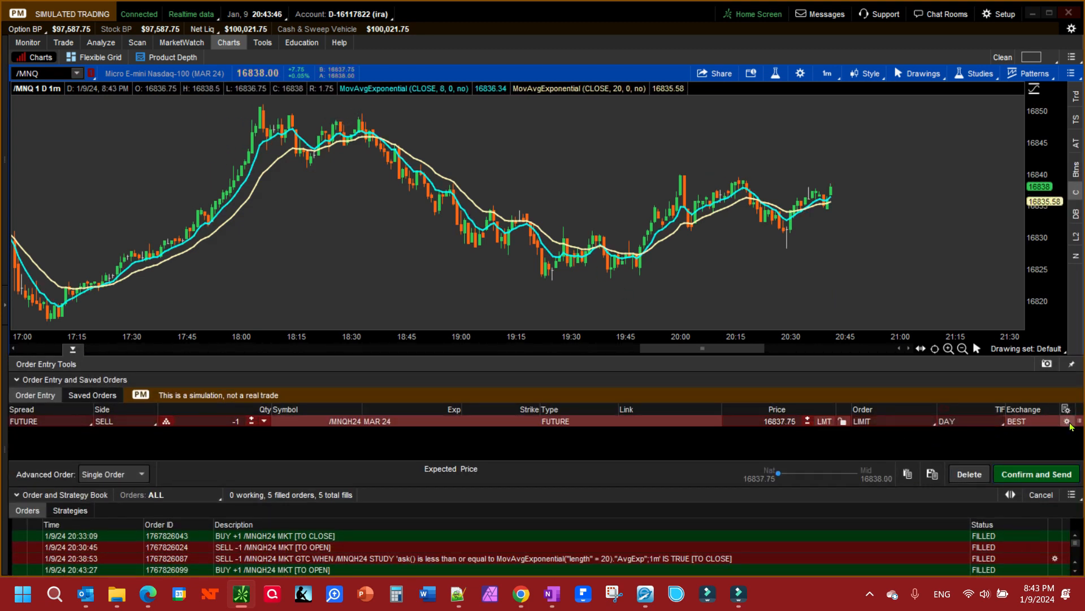
click(1068, 421)
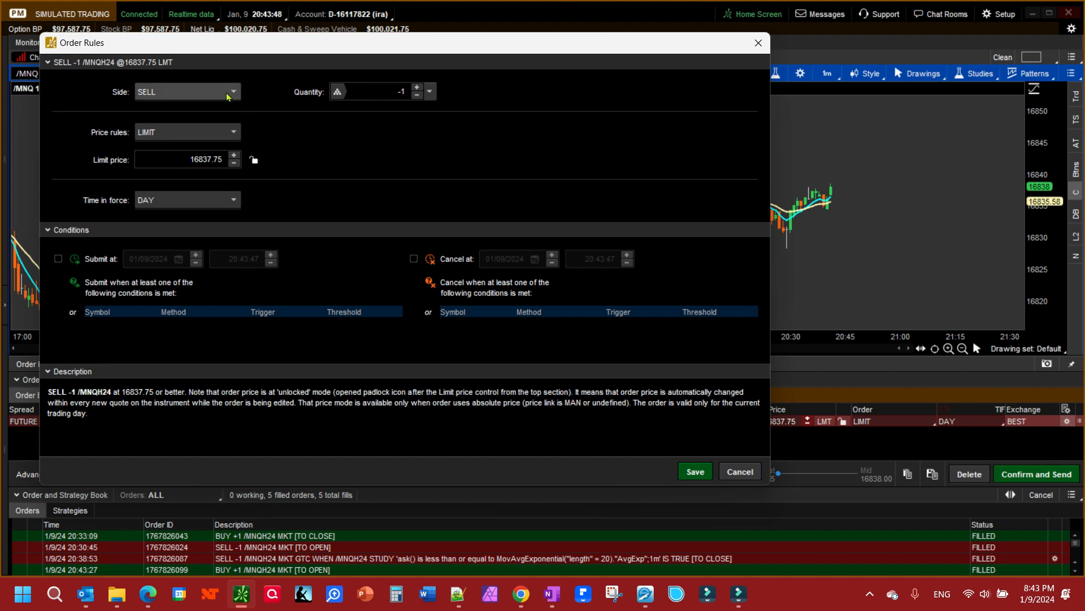
click(187, 132)
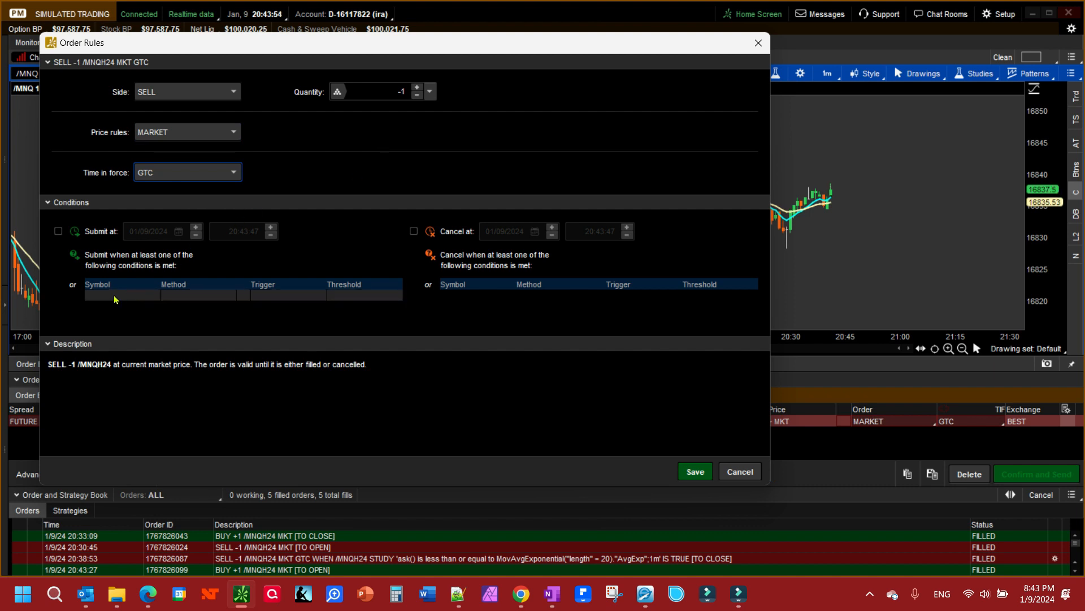
click(121, 295)
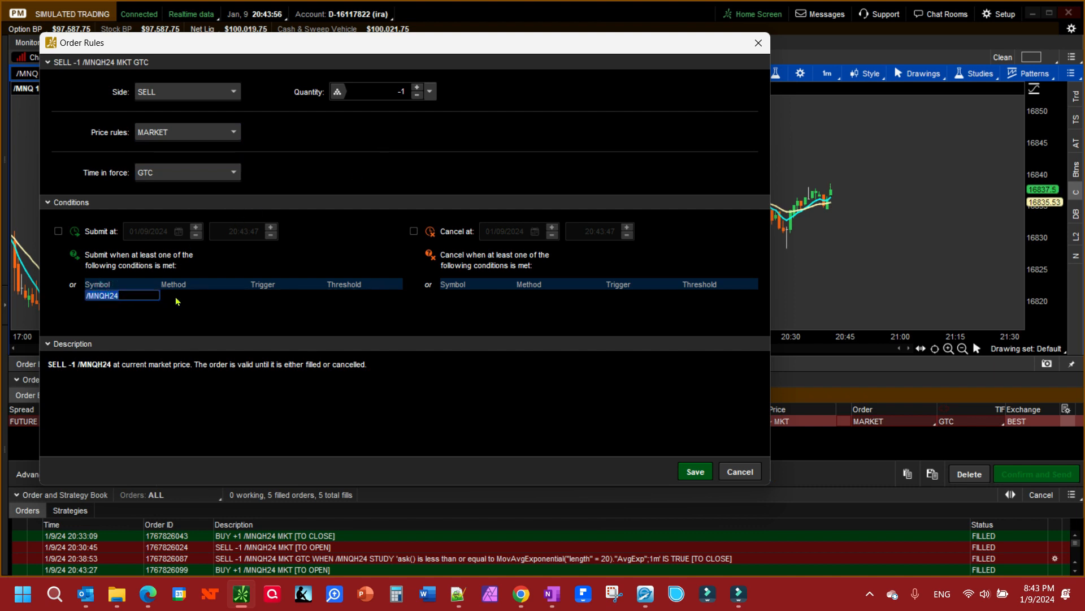
click(196, 295)
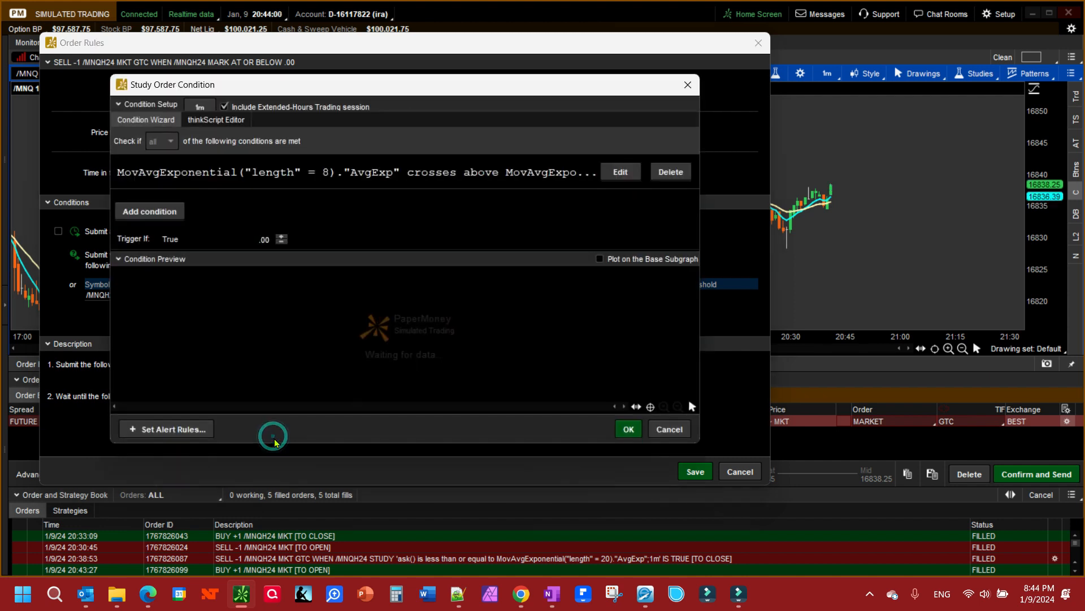
- Delete the old EMA crossover condition, set aggregation to 1 Min, and begin a new condition
click(669, 172)
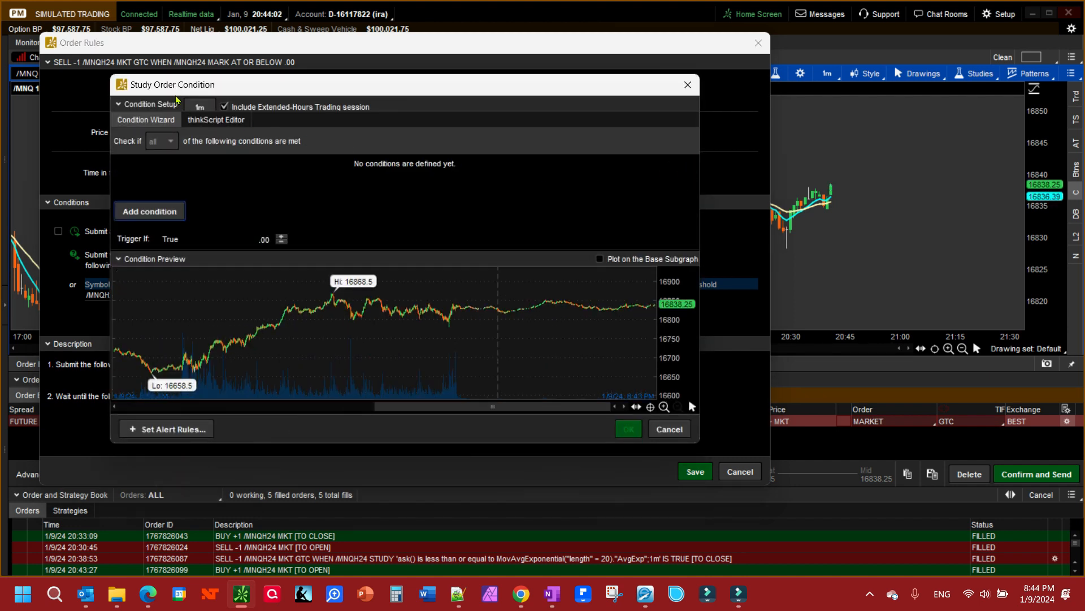
click(199, 106)
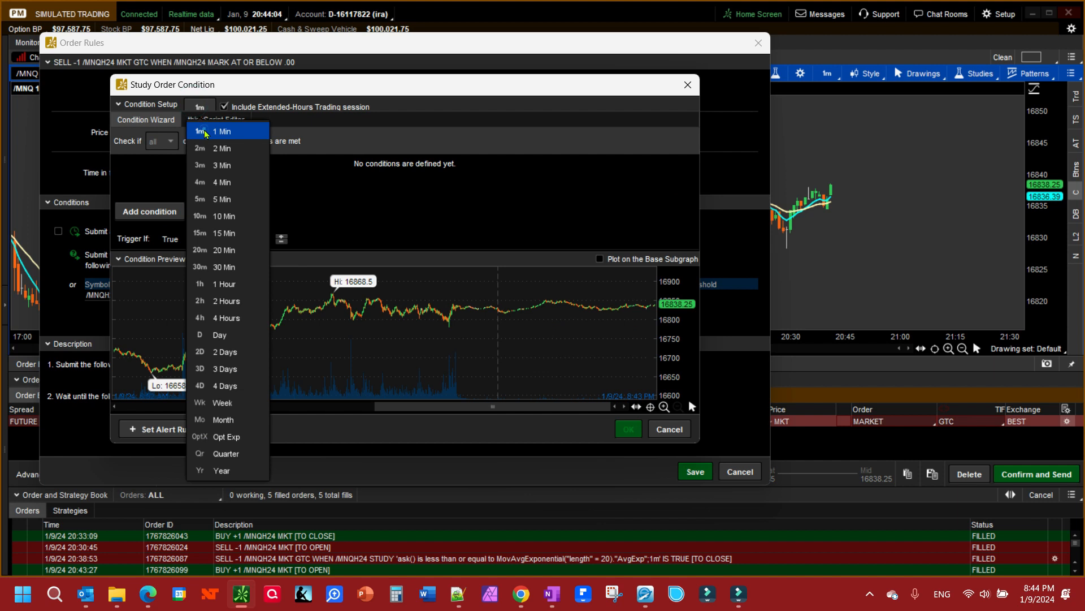
click(221, 132)
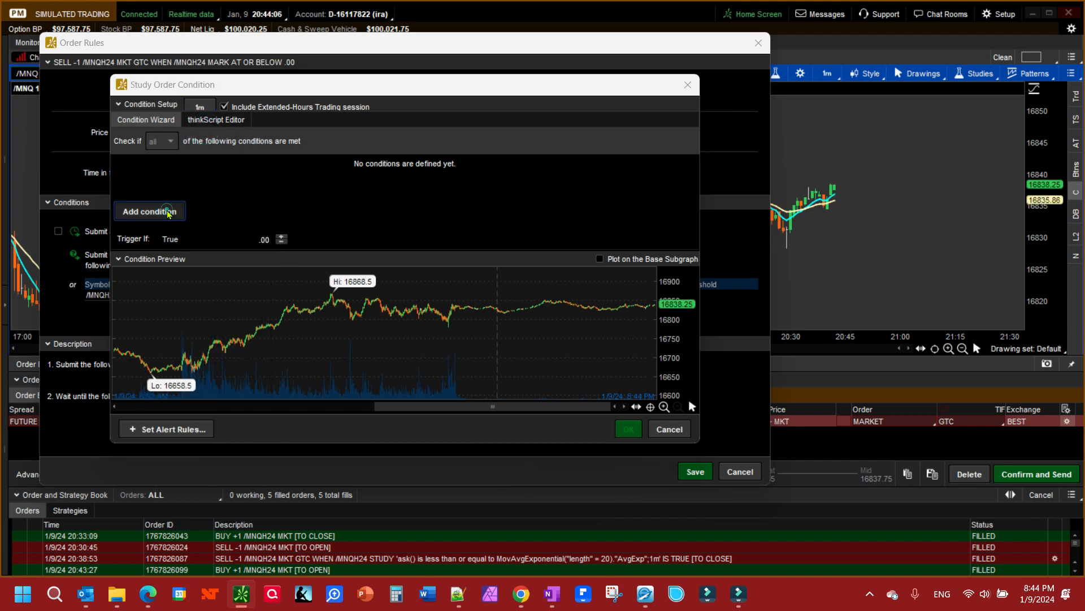
click(150, 211)
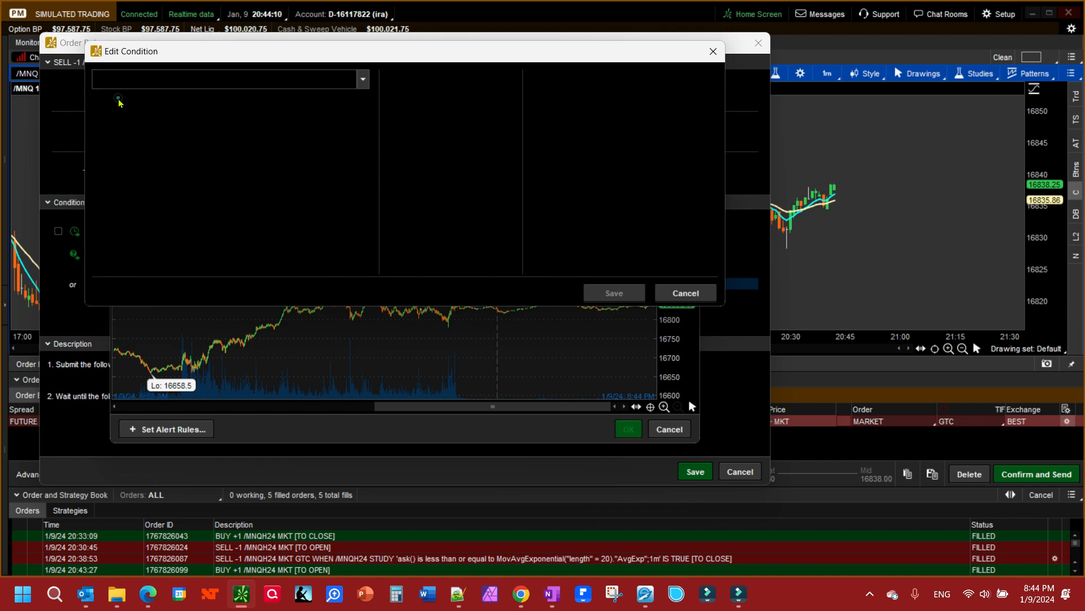
- Define the condition as ask is less than or equal to the MovAvgExponential study
click(361, 78)
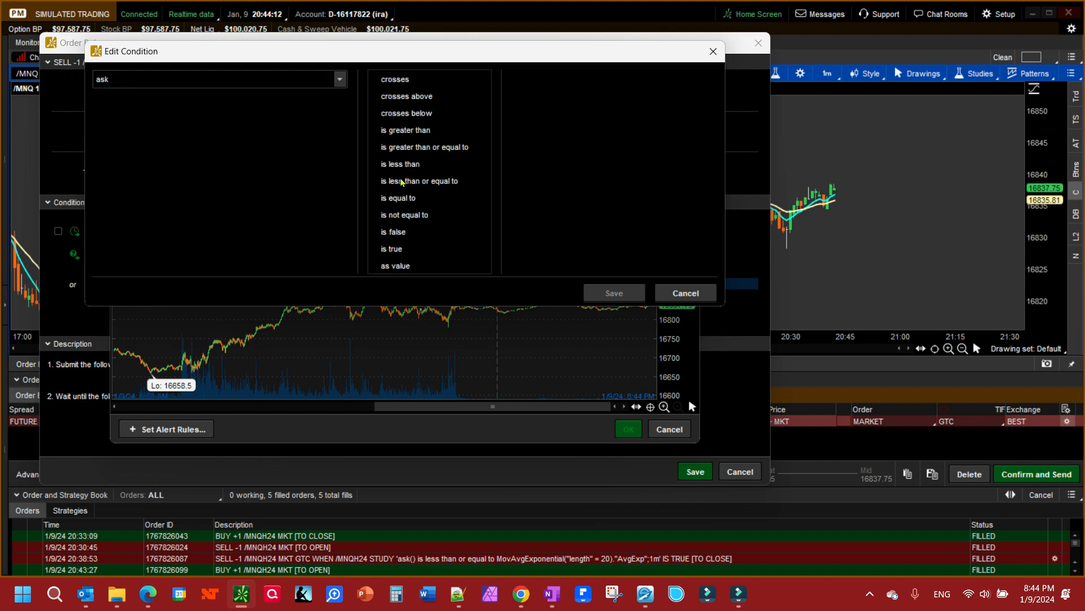
click(385, 181)
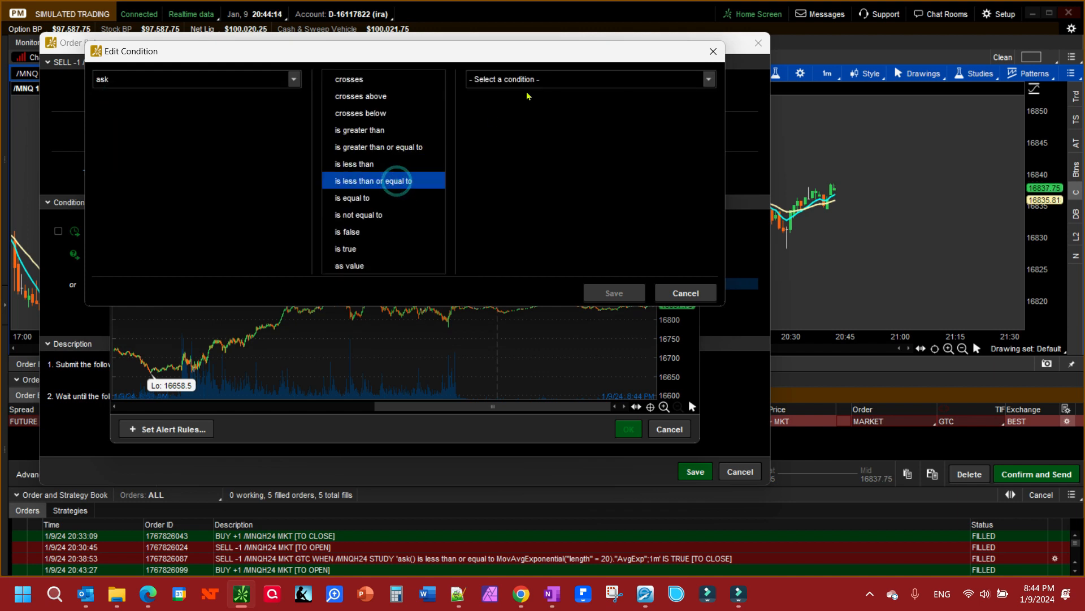
click(587, 79)
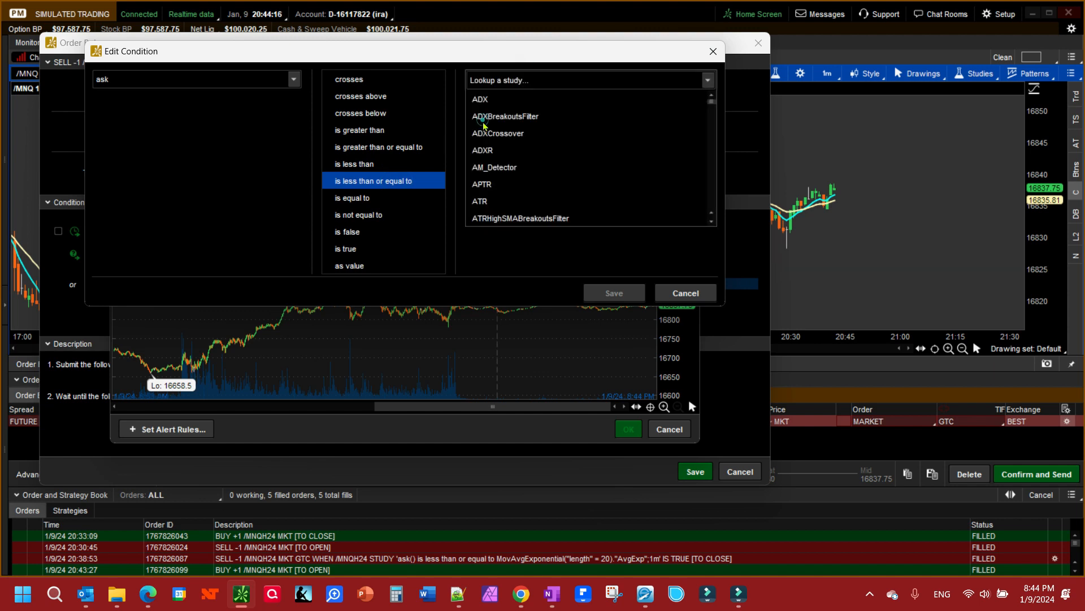
click(588, 80)
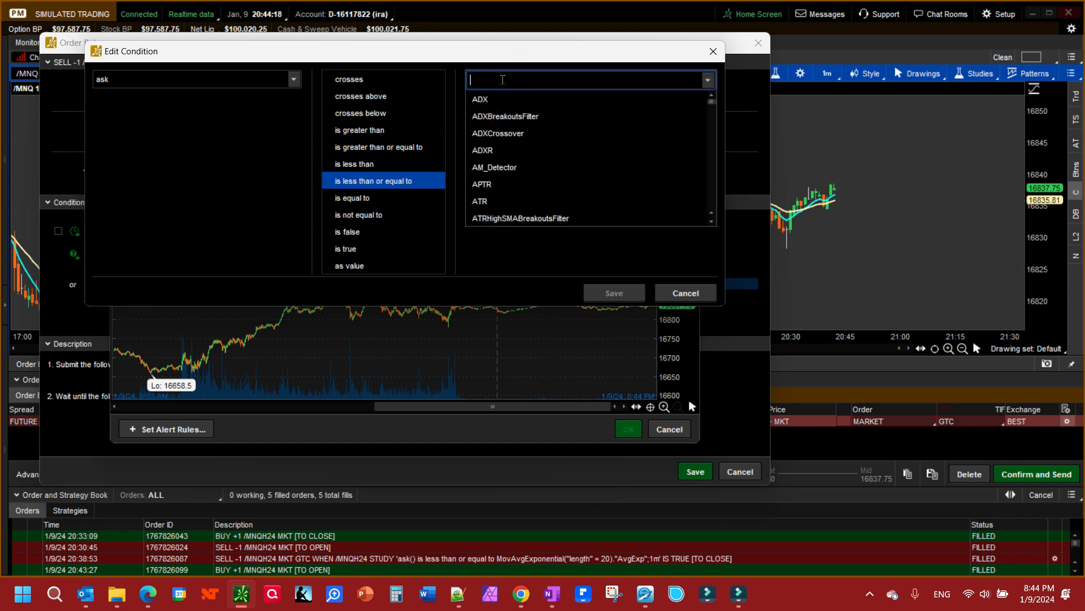
text(exp)
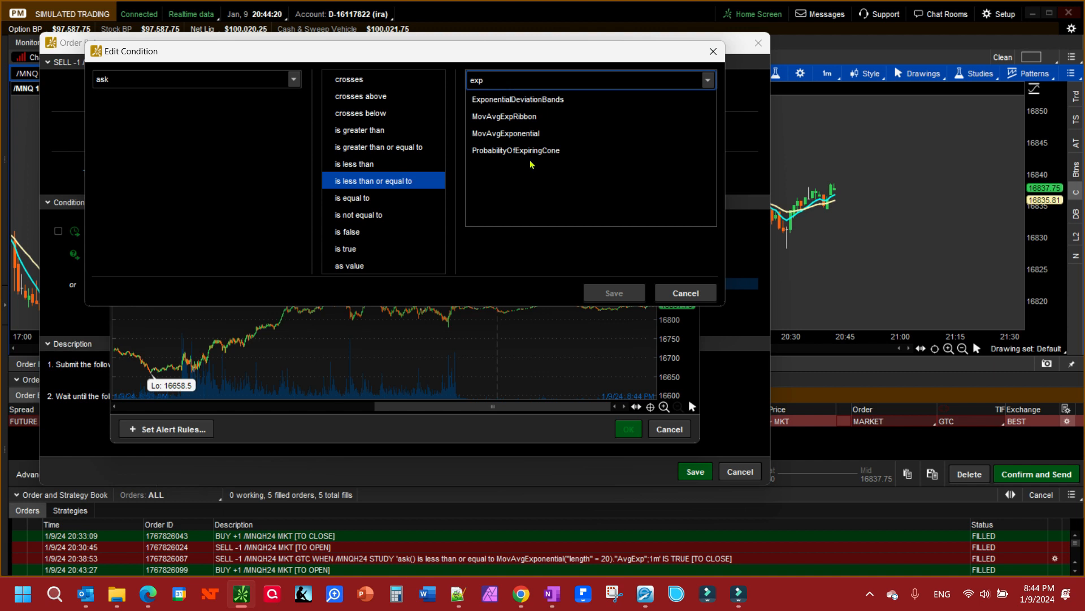
click(505, 134)
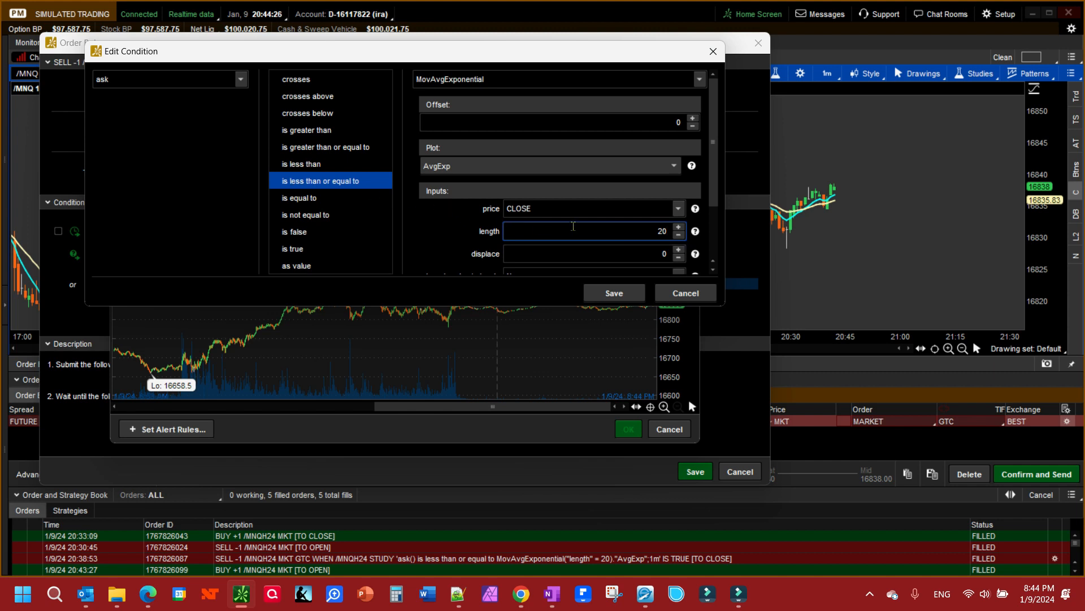
- Set the moving average length to 20 and save the ask-versus-EMA condition
click(612, 292)
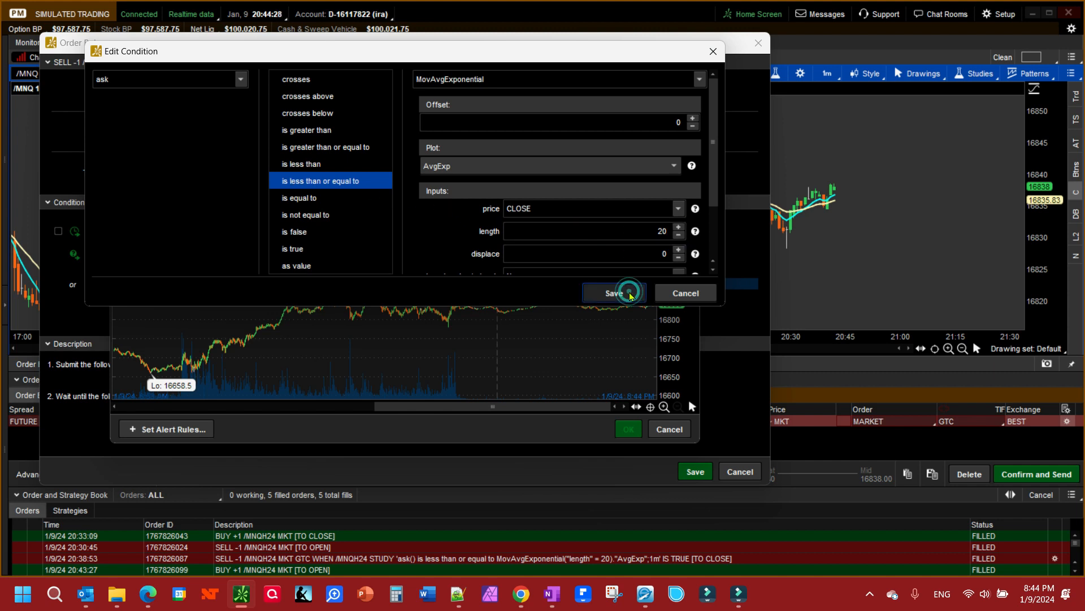
click(613, 292)
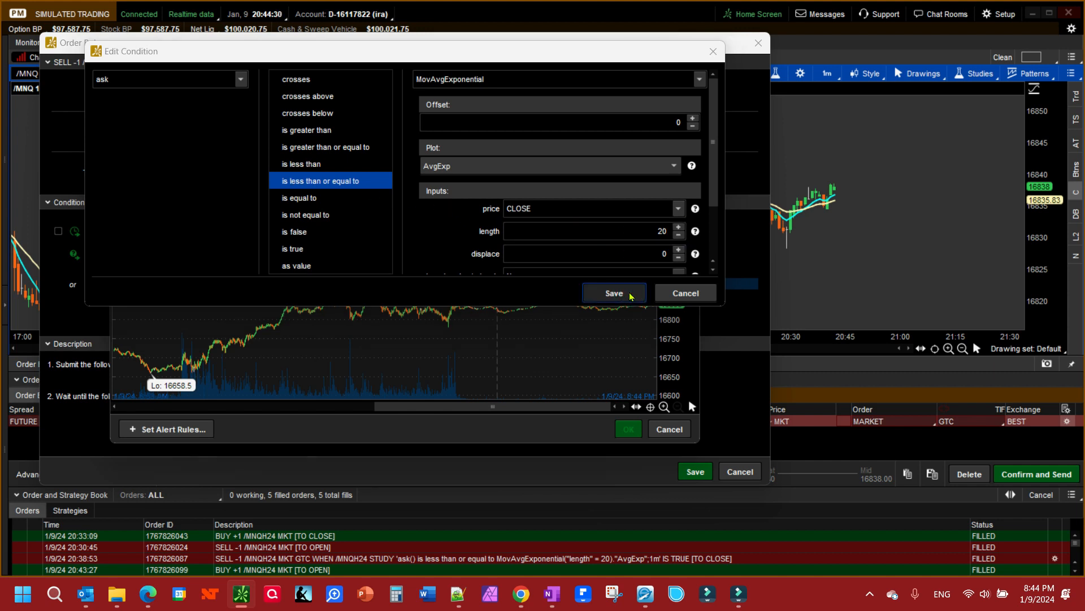
click(613, 291)
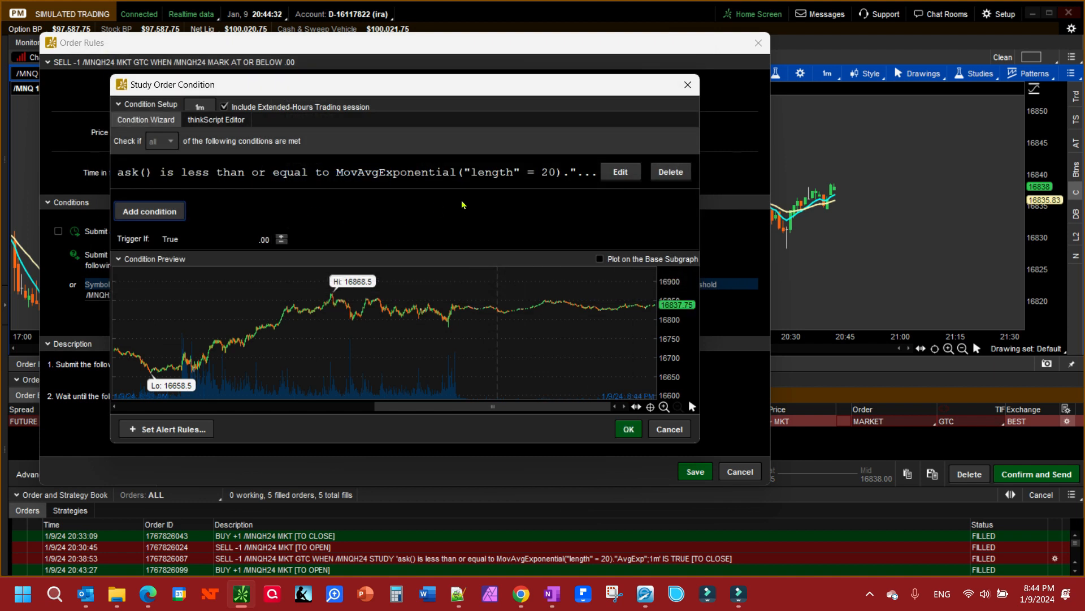
mouse_move(119, 237)
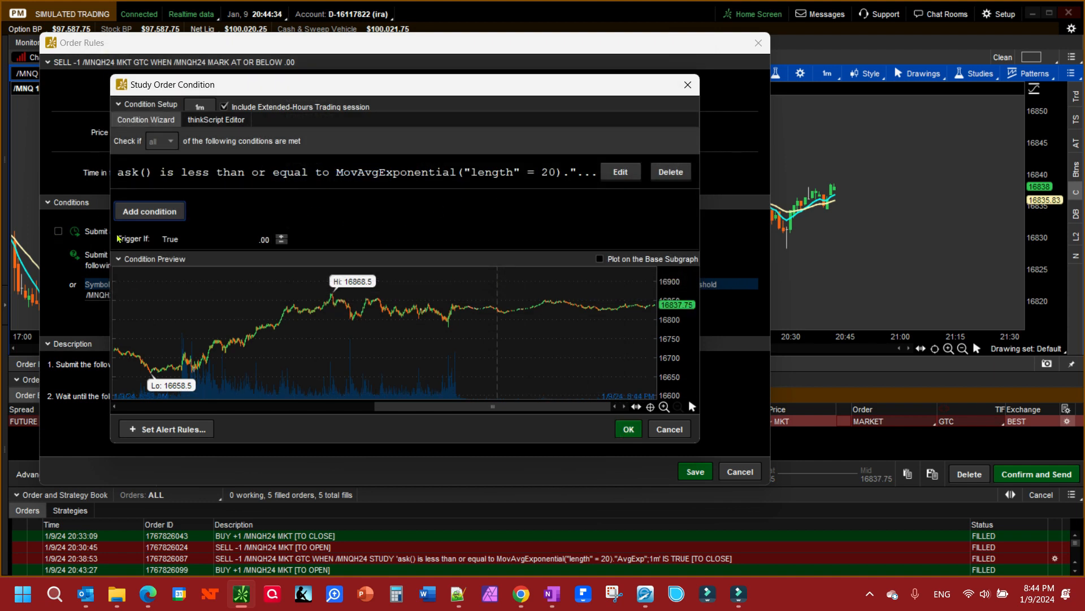
- Apply the condition, save the order rules, and confirm and send the conditional /MNQH24 sell
click(628, 429)
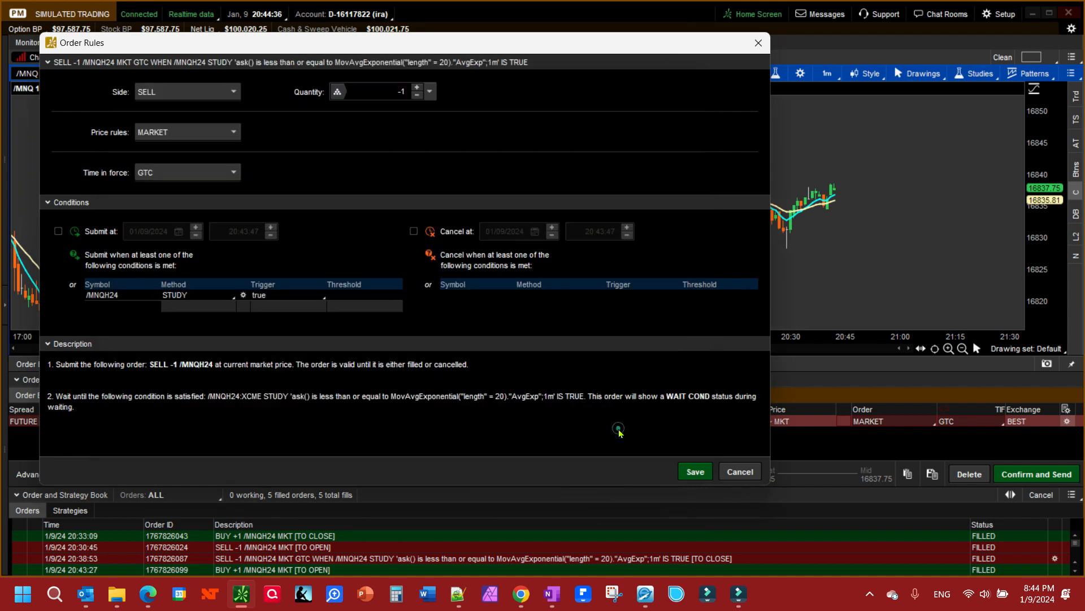
mouse_move(387, 418)
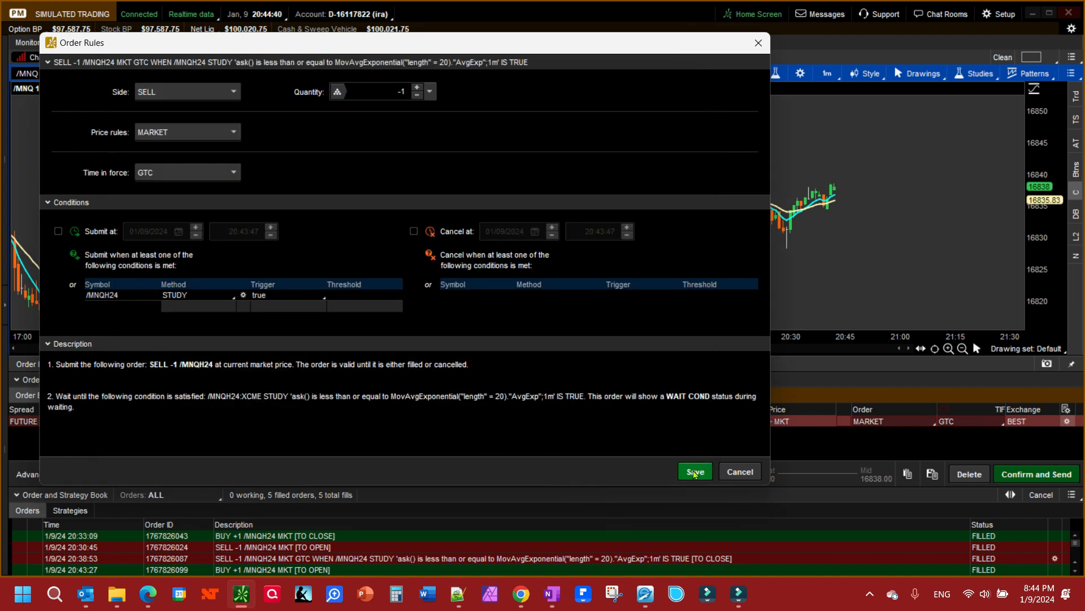
click(694, 470)
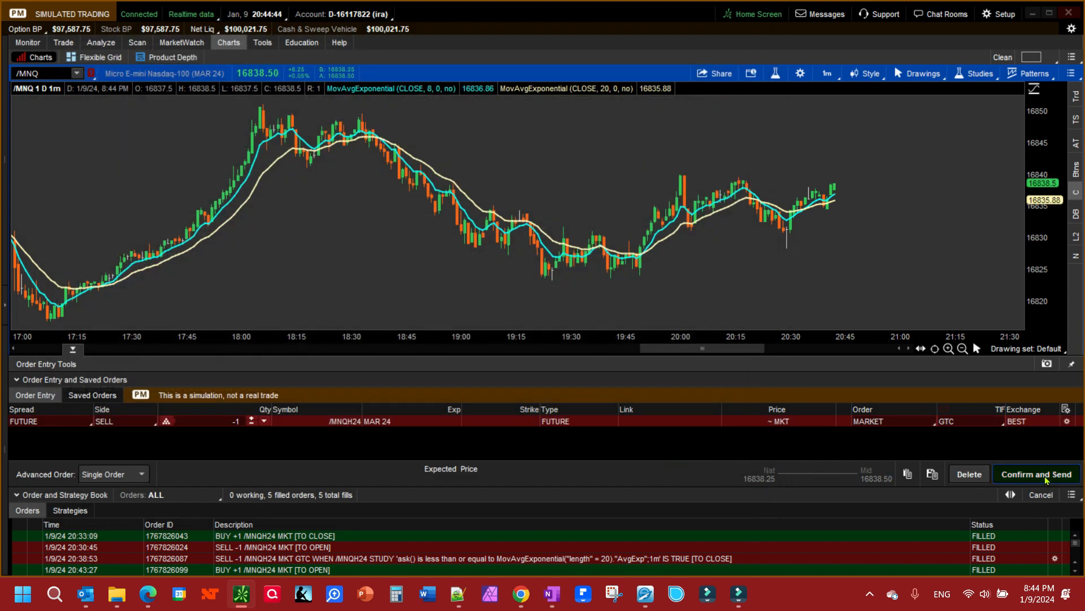
click(1036, 473)
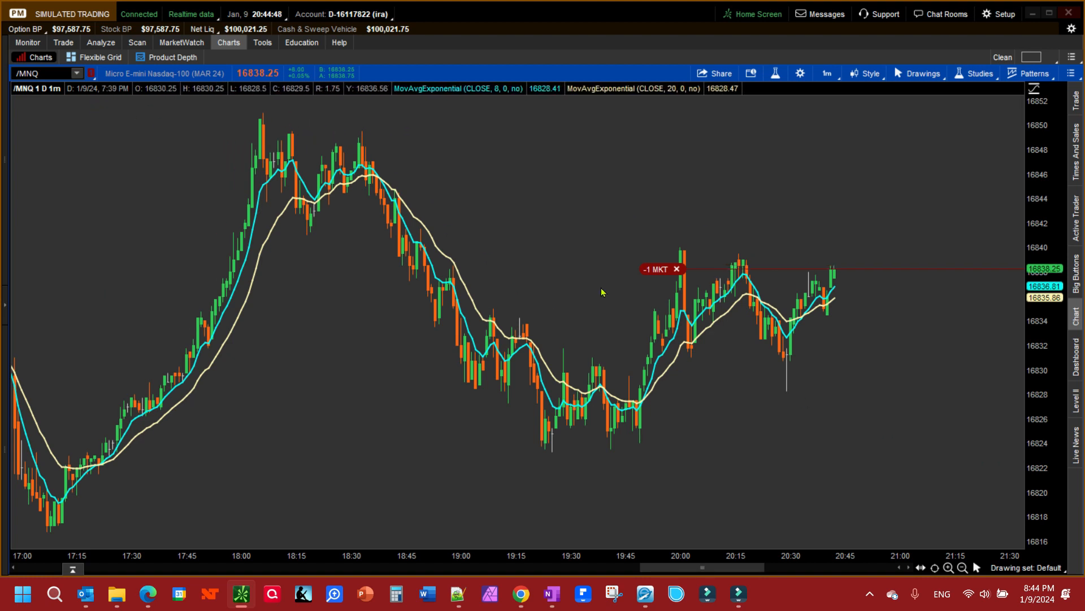
mouse_move(856, 282)
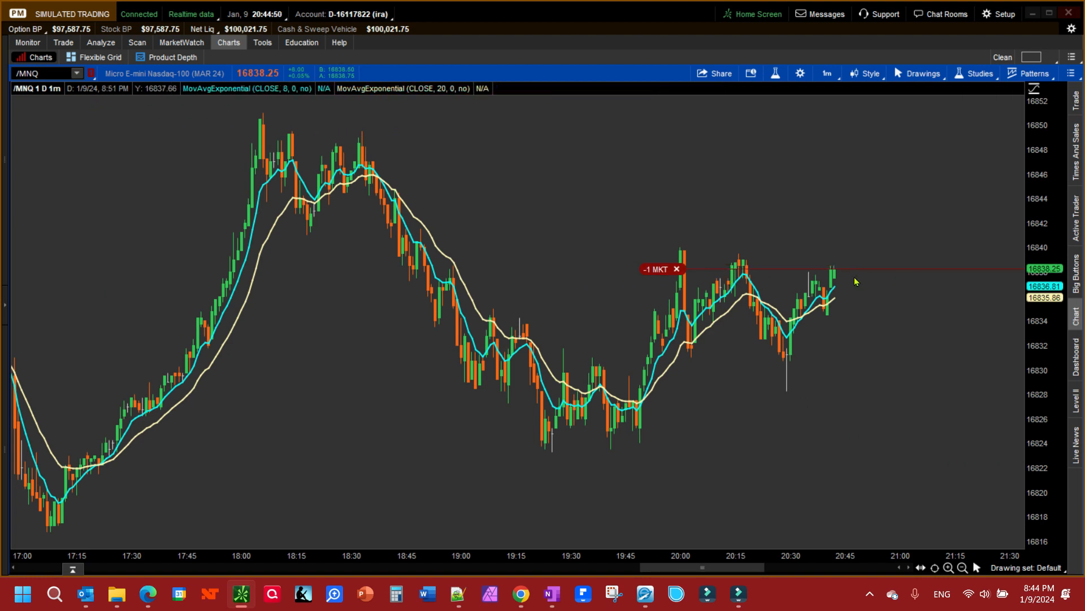
mouse_move(827, 308)
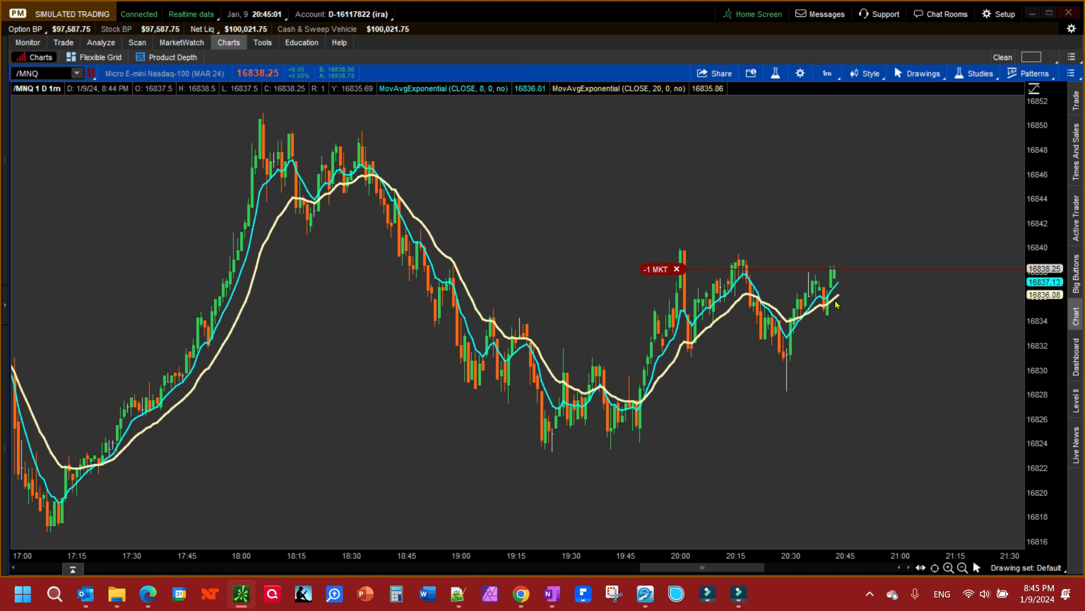
- View the Monitor Activity page showing the -1 /MNQH24 GTC sell with WAIT COND status
click(26, 42)
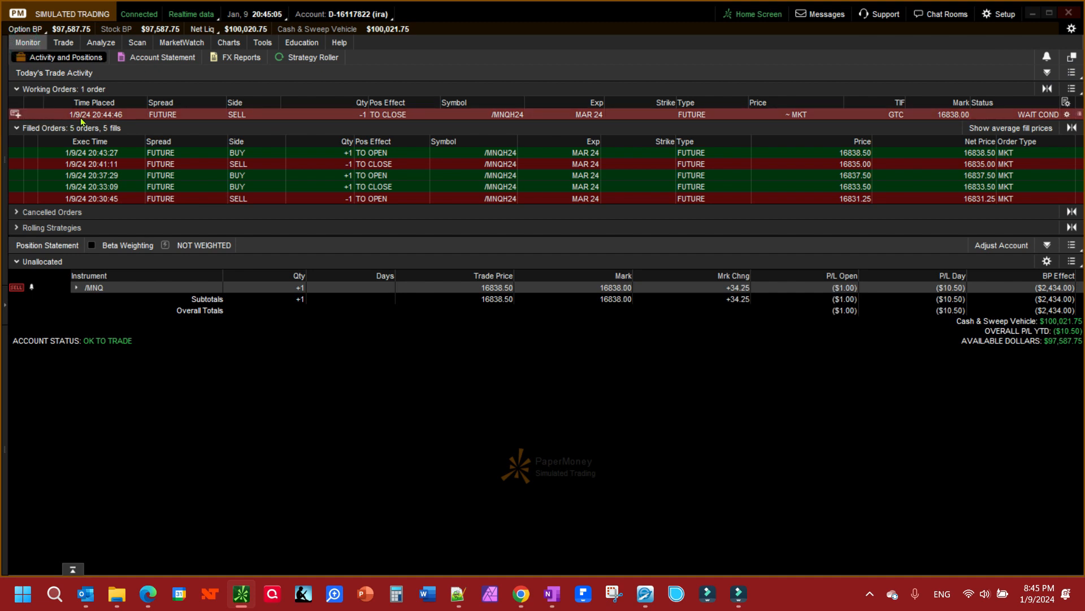
mouse_move(476, 114)
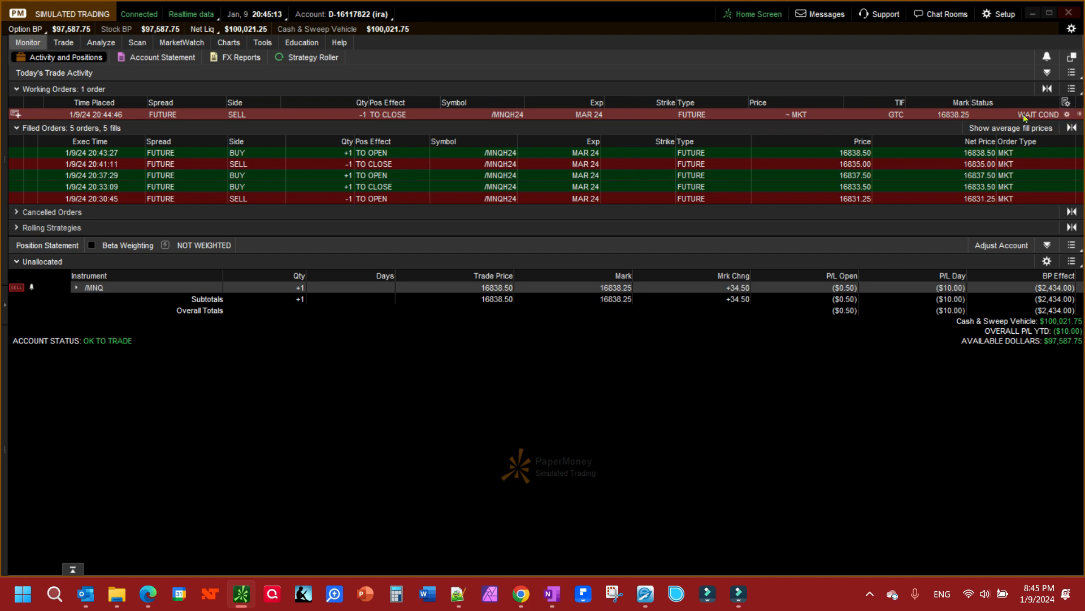
- Review the Explain Order dialog for the waiting order, then return to the /MNQ chart
click(1066, 114)
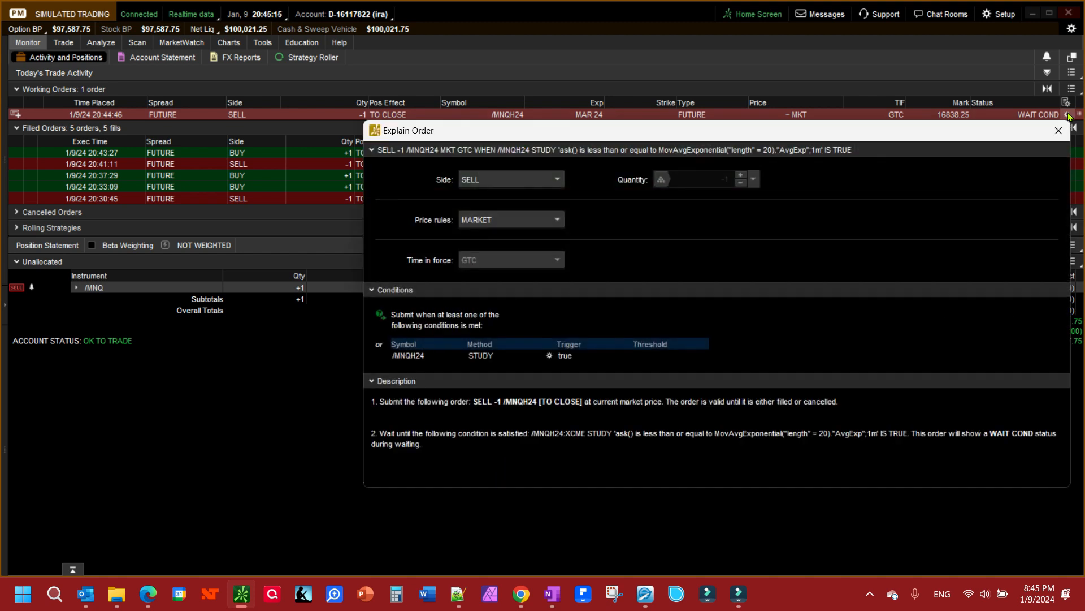
mouse_move(558, 452)
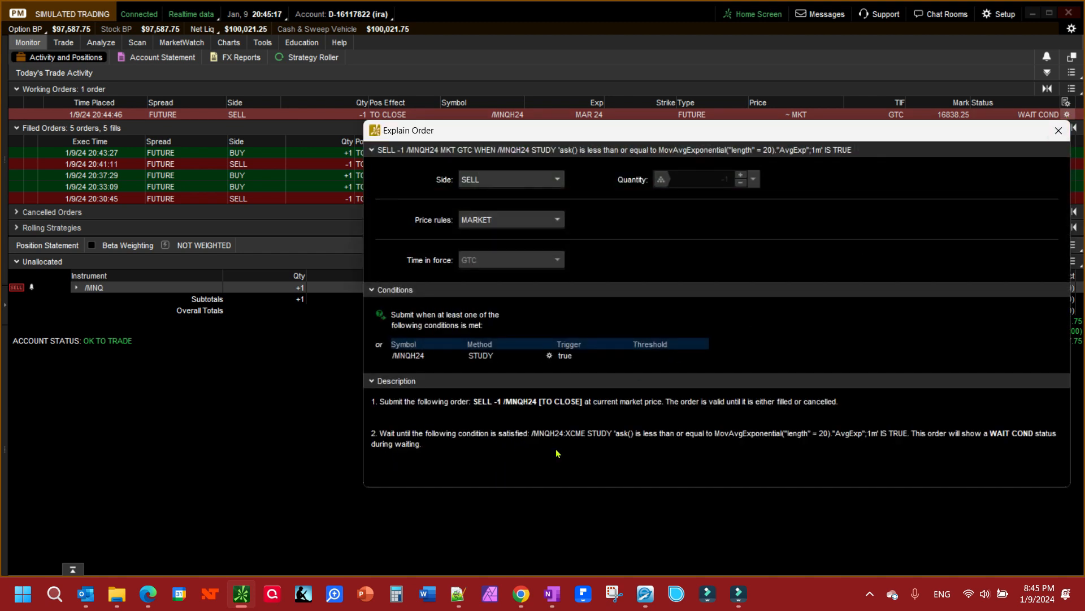
mouse_move(658, 455)
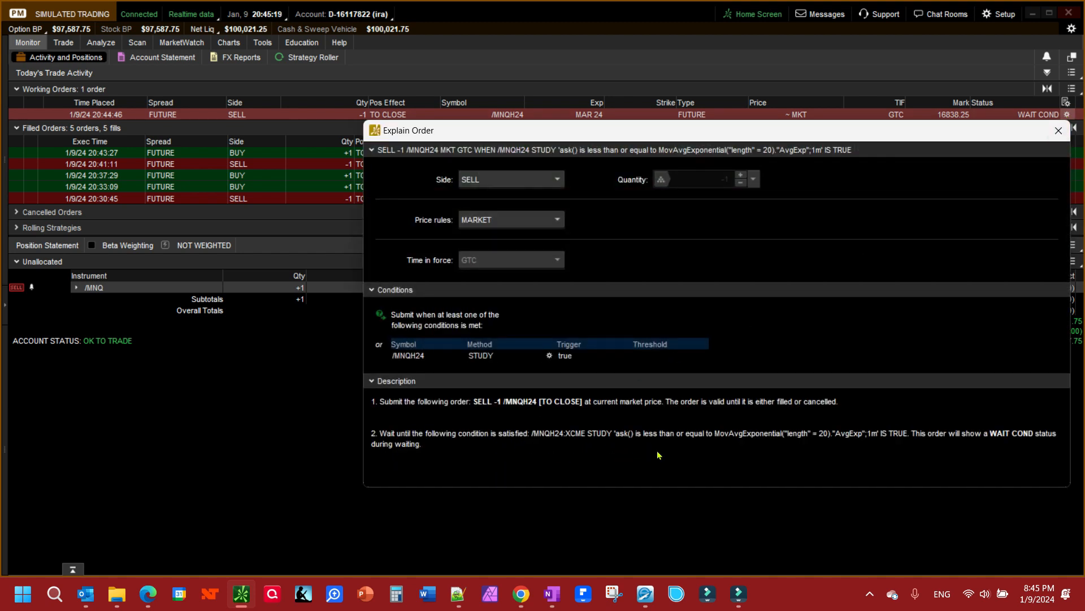
mouse_move(688, 442)
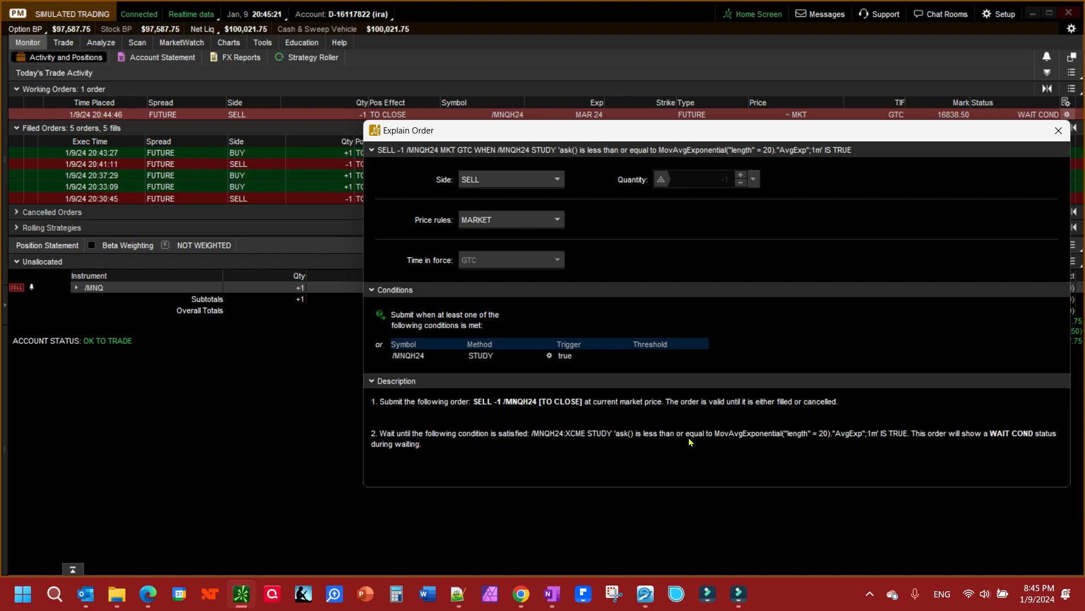
mouse_move(846, 440)
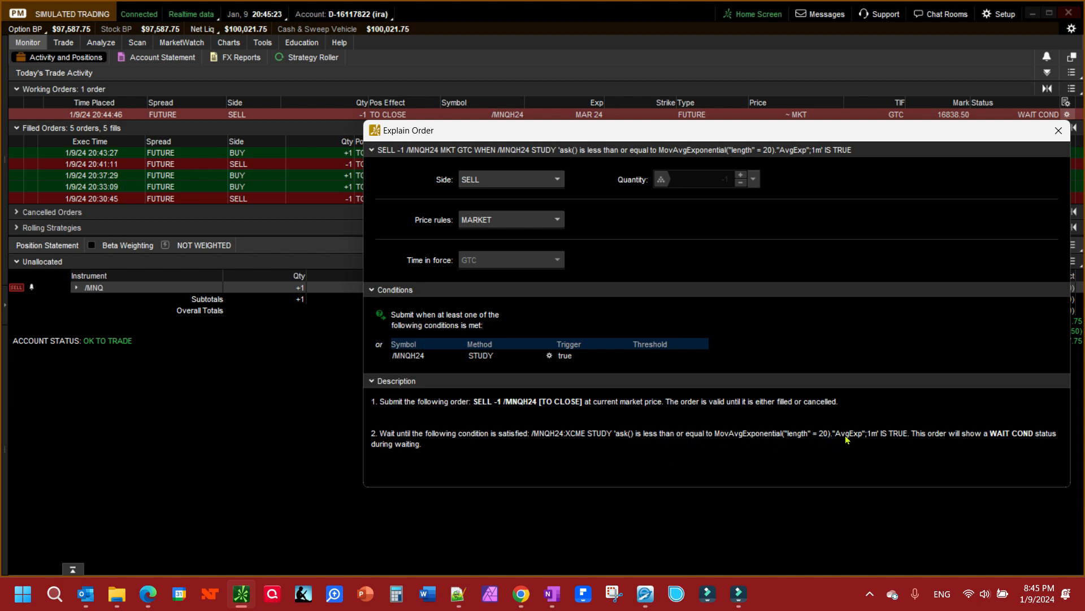
mouse_move(1046, 234)
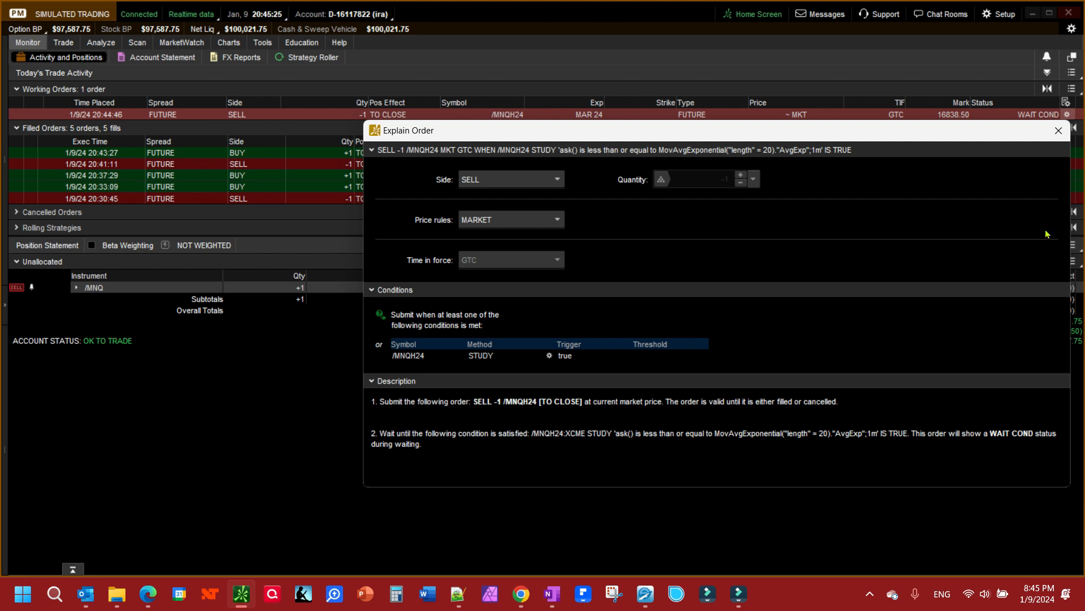
click(1058, 130)
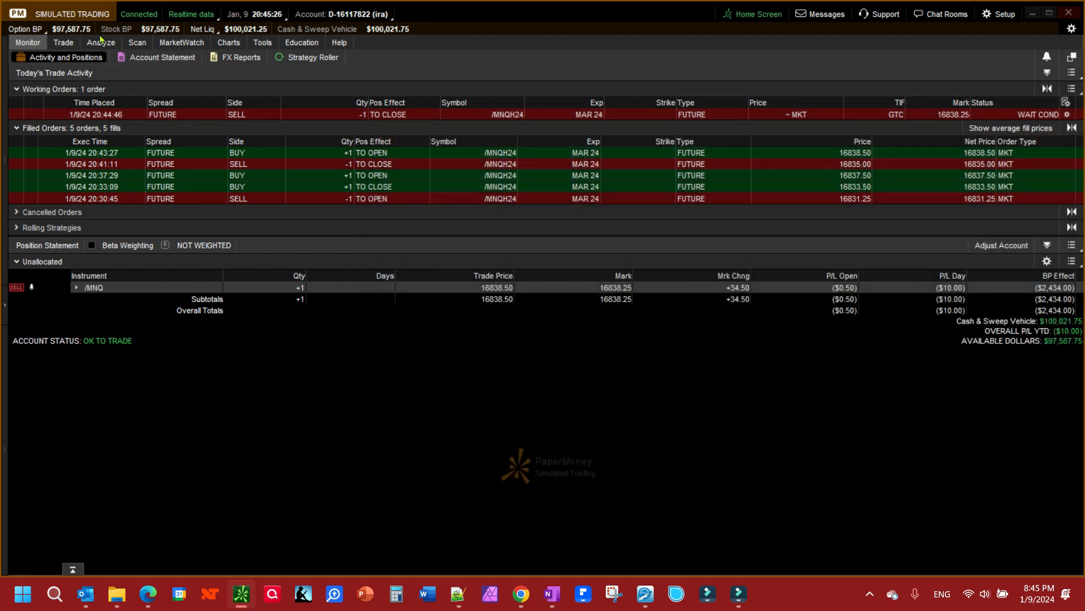
click(227, 42)
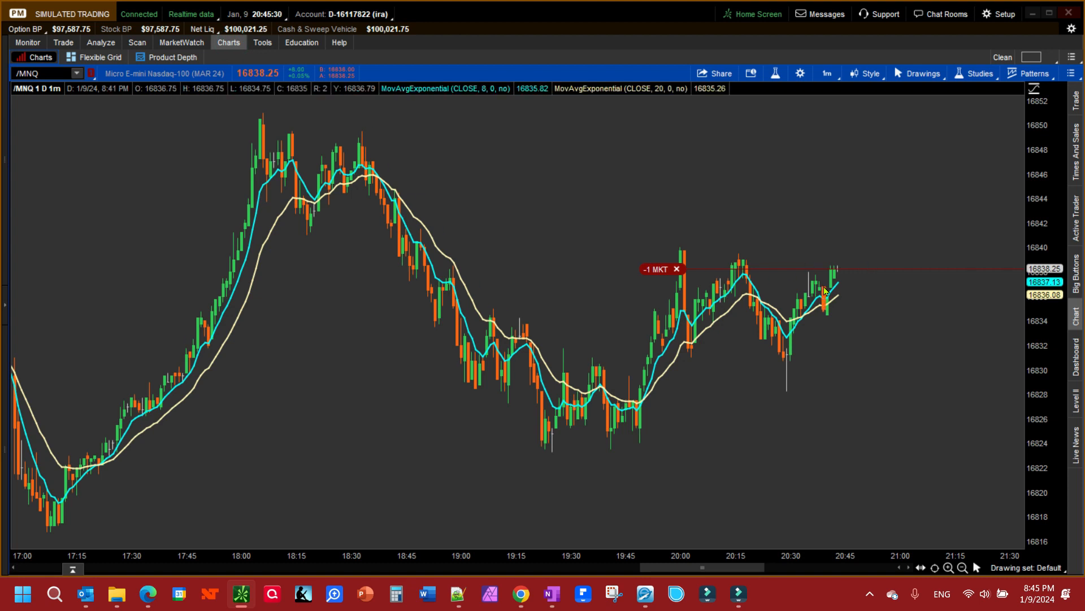
mouse_move(909, 450)
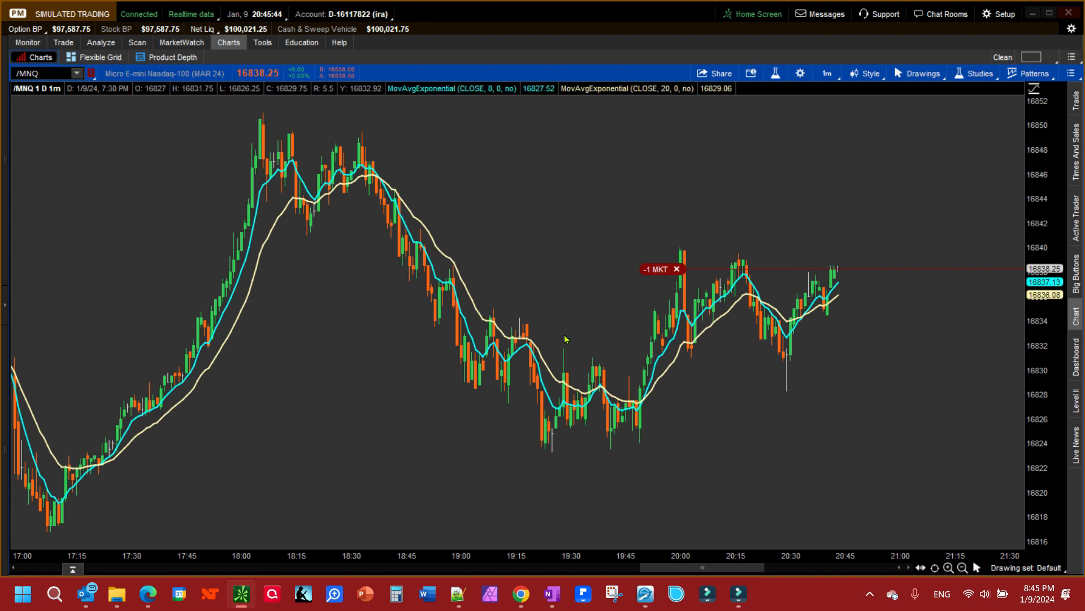
mouse_move(599, 424)
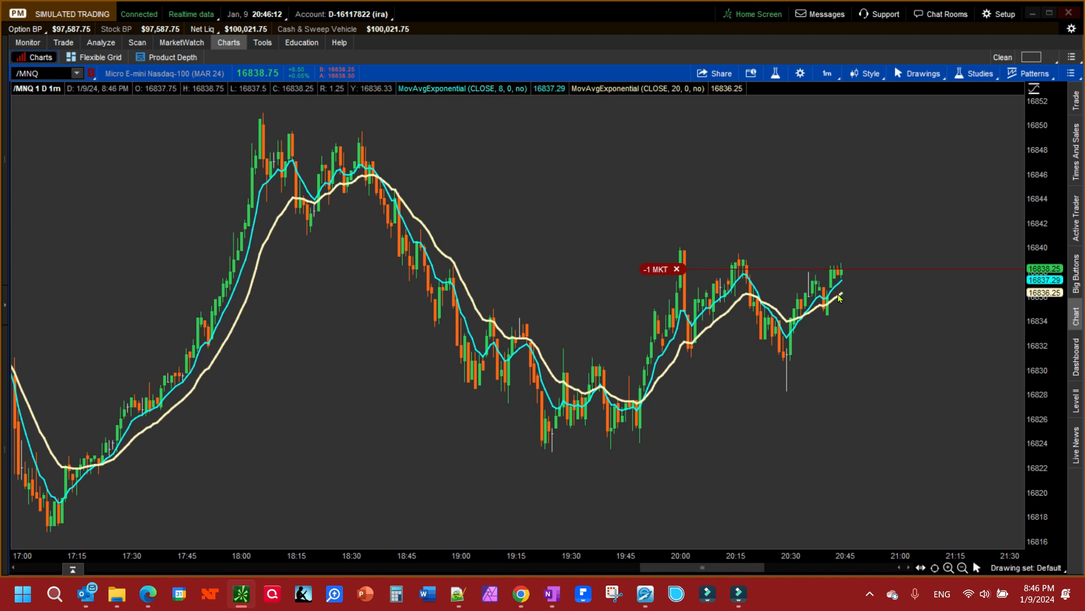
mouse_move(898, 212)
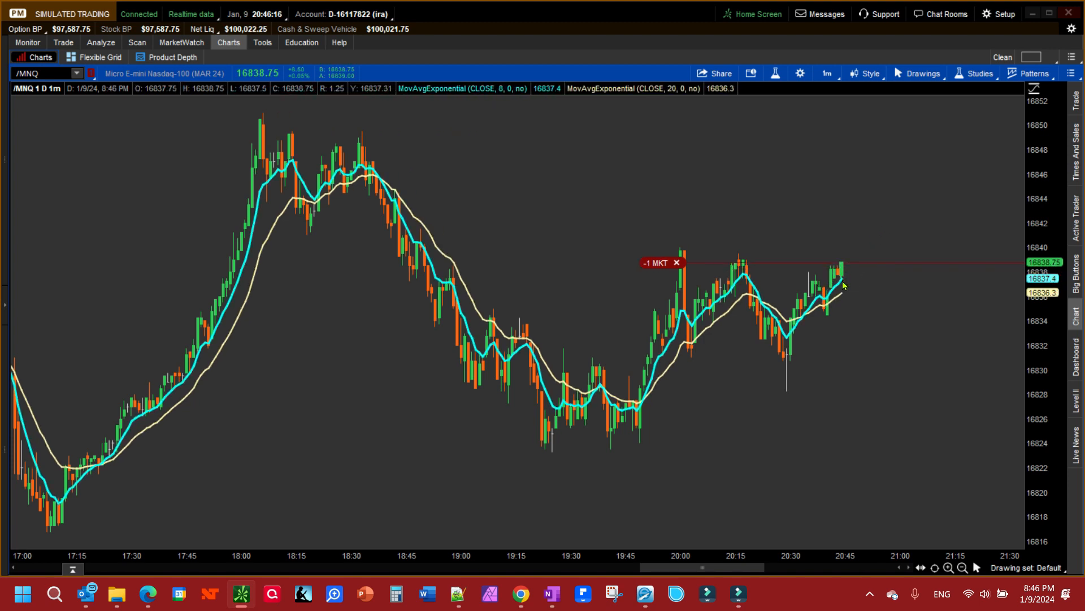
mouse_move(847, 282)
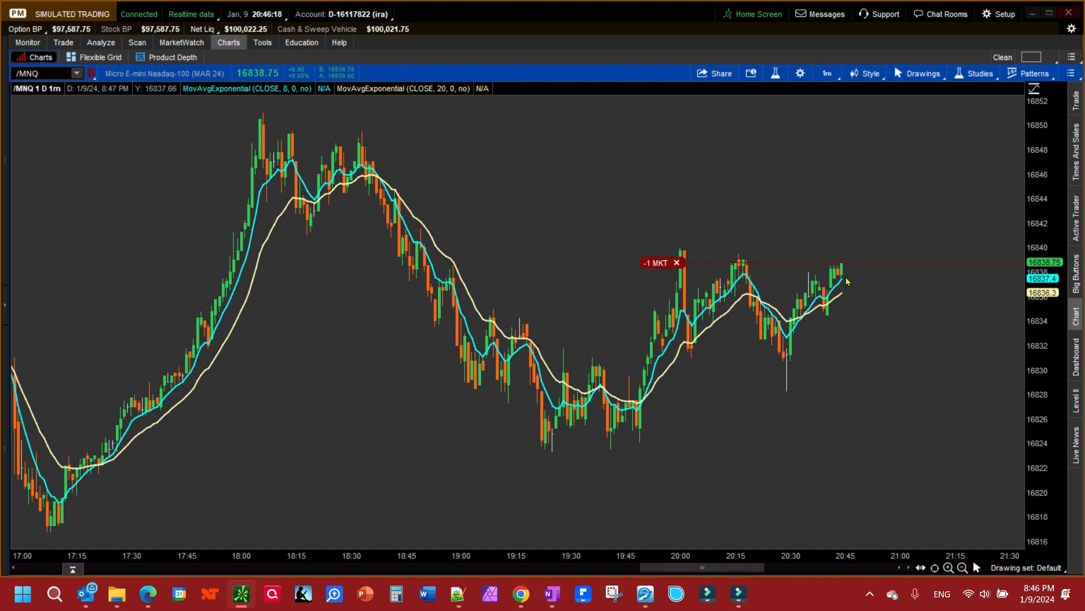
mouse_move(849, 291)
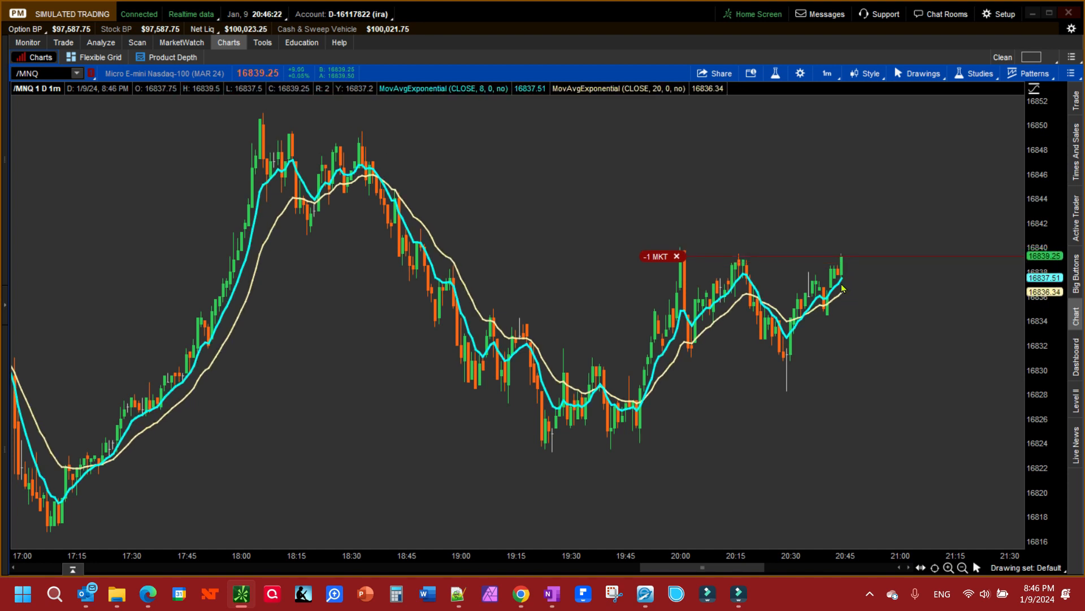
mouse_move(844, 281)
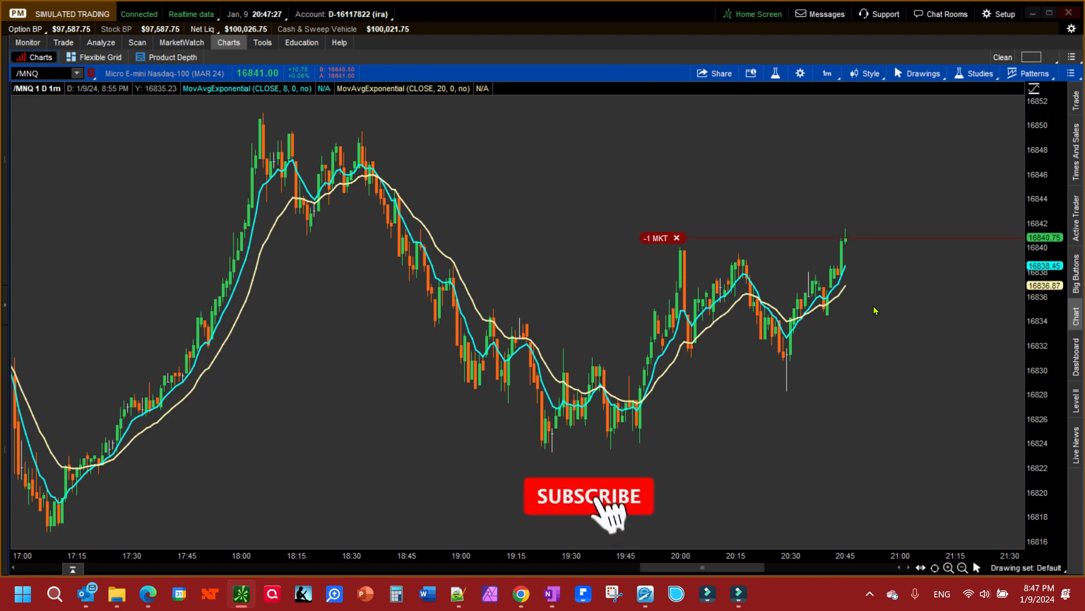
- Wait for the conditional sell to fill at 16836.75 and view the fill notification
click(588, 496)
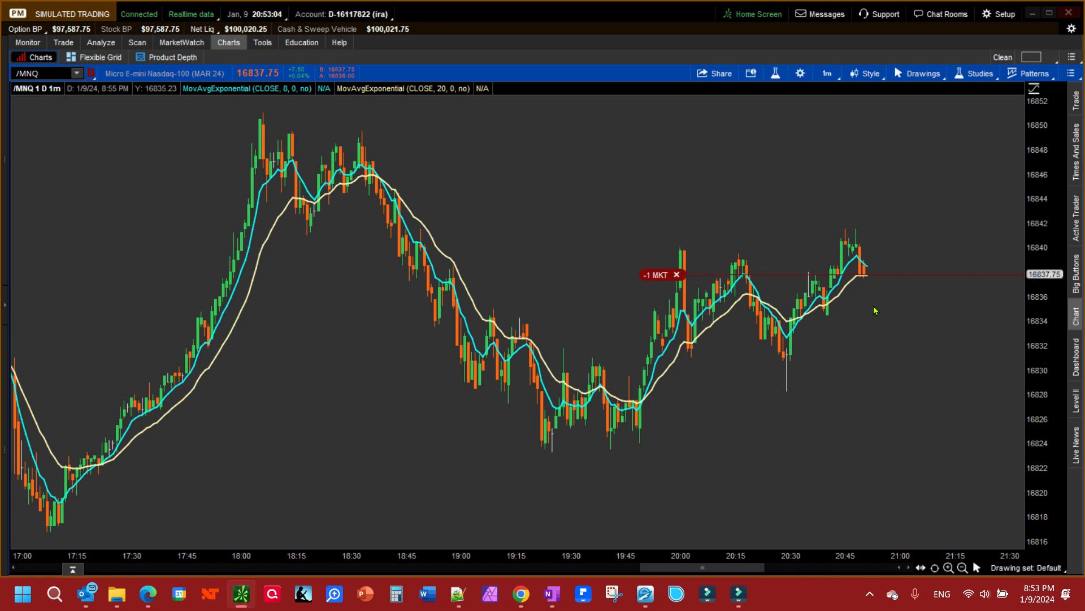
click(676, 275)
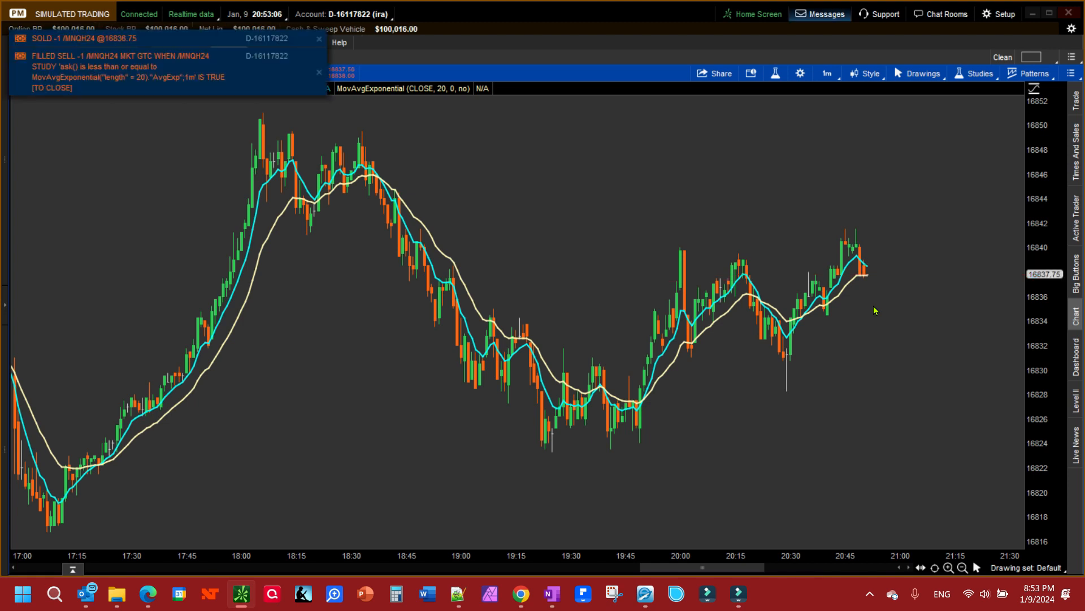